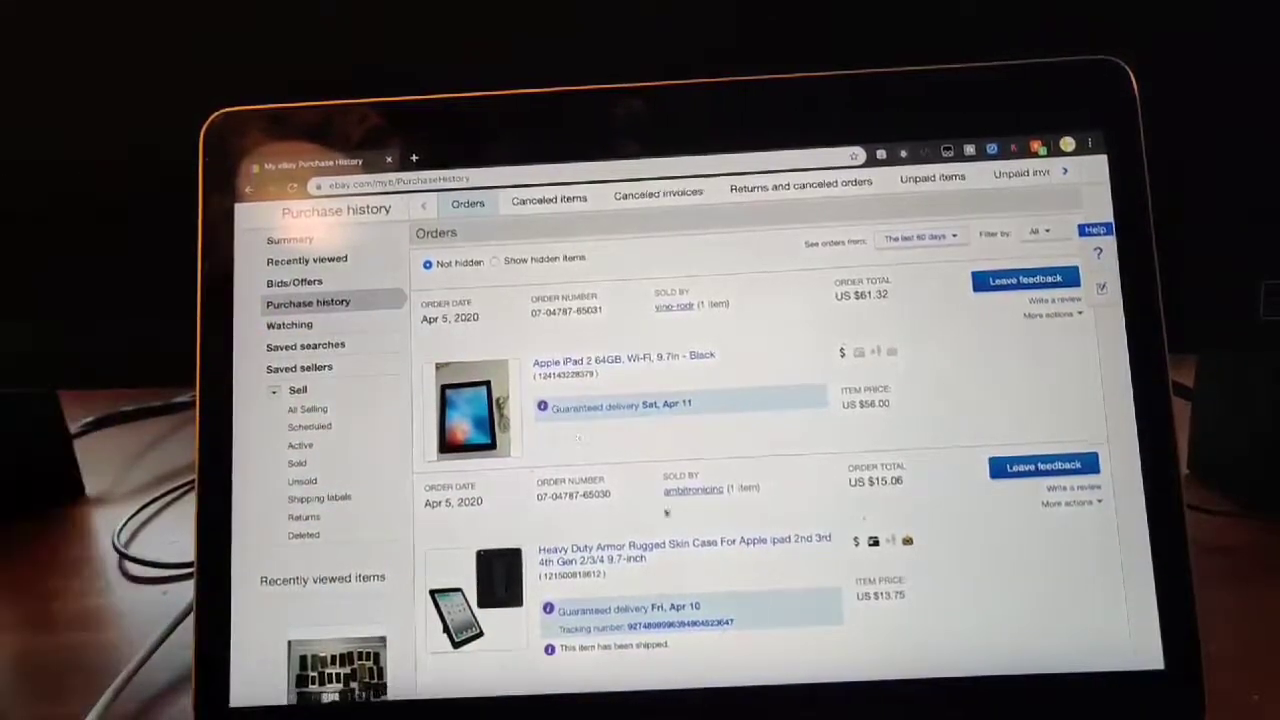
- Open the 'Heavy Duty Armor Rugged Skin Case For Apple ipad' listing from purchase history
{"action": "left_click", "coordinate": [686, 553]}
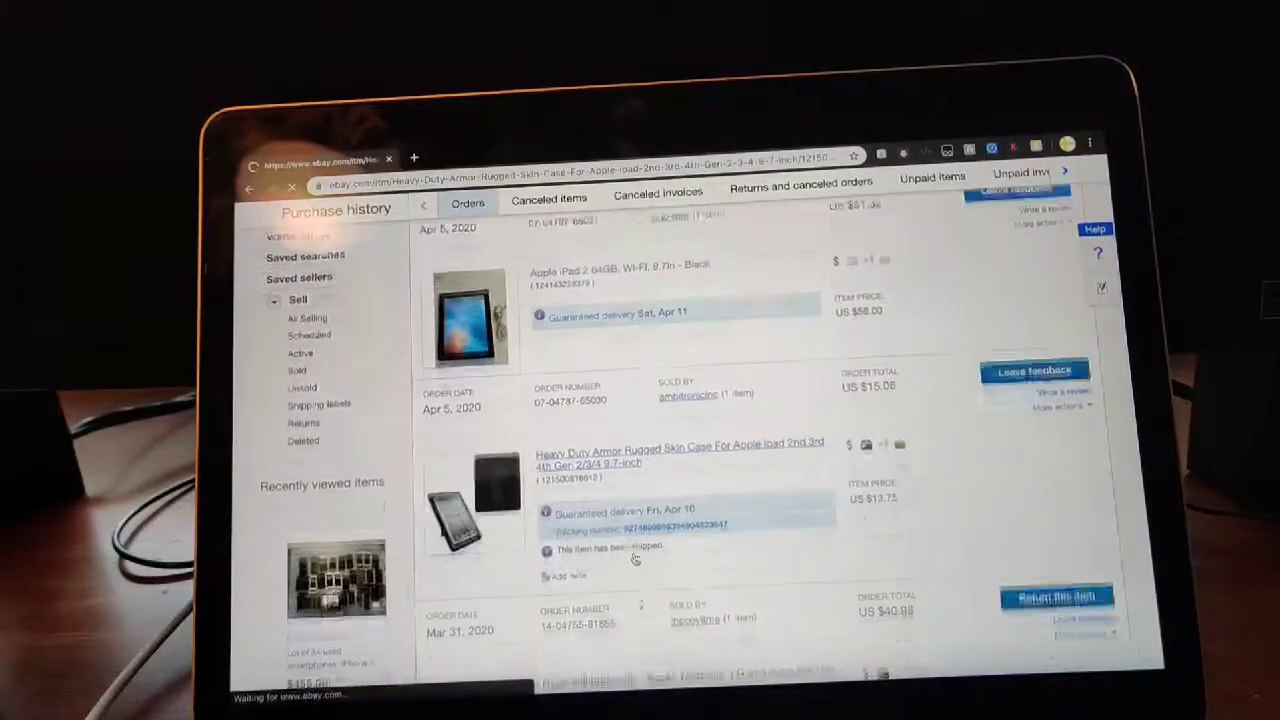
{"action": "left_click", "coordinate": [680, 449]}
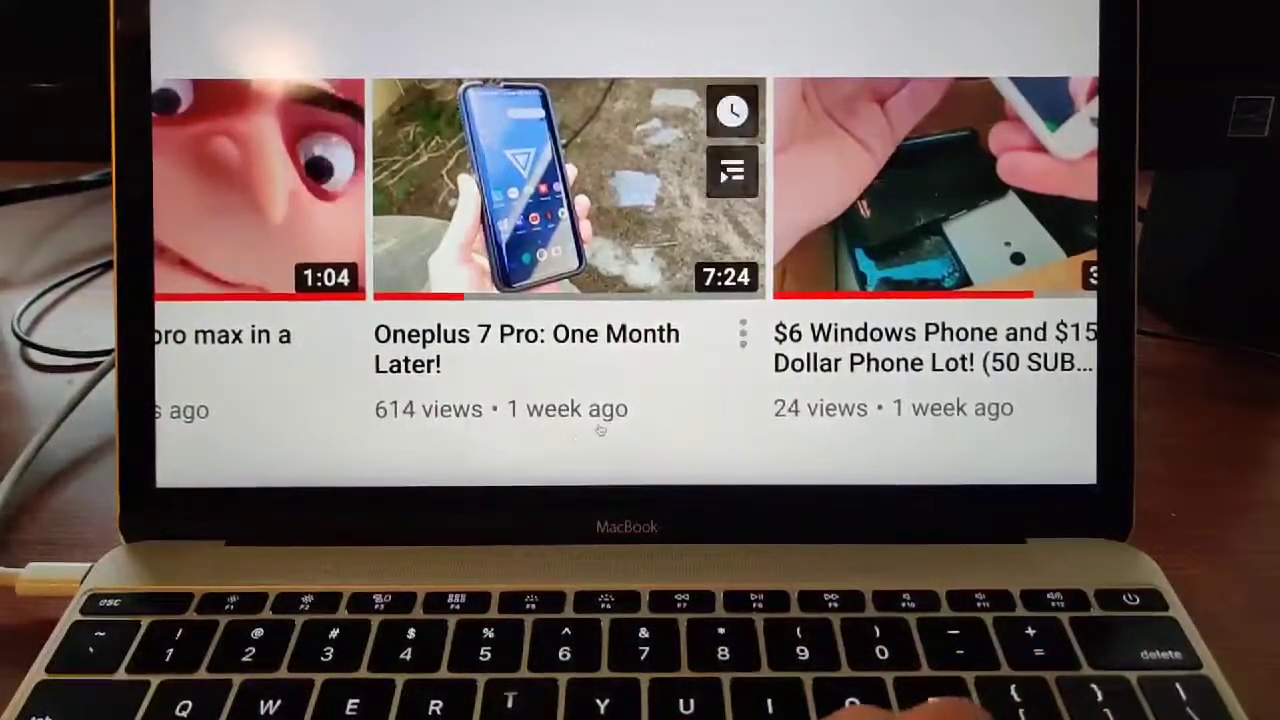
- Scroll down ThatTechDude YT's Videos grid to reach the Oneplus 7 Pro and Galaxy A50 uploads
{"action": "scroll", "scroll_direction": "down", "scroll_amount": 3}
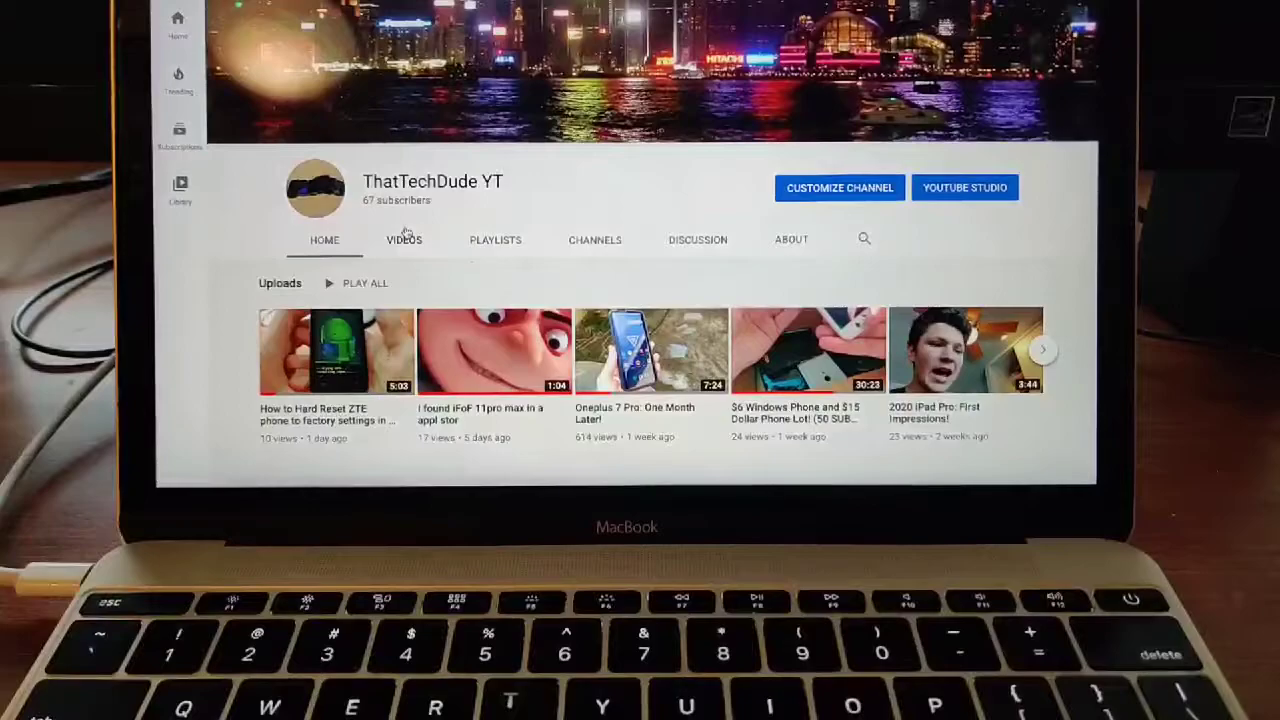
{"action": "scroll", "scroll_direction": "down", "scroll_amount": 3}
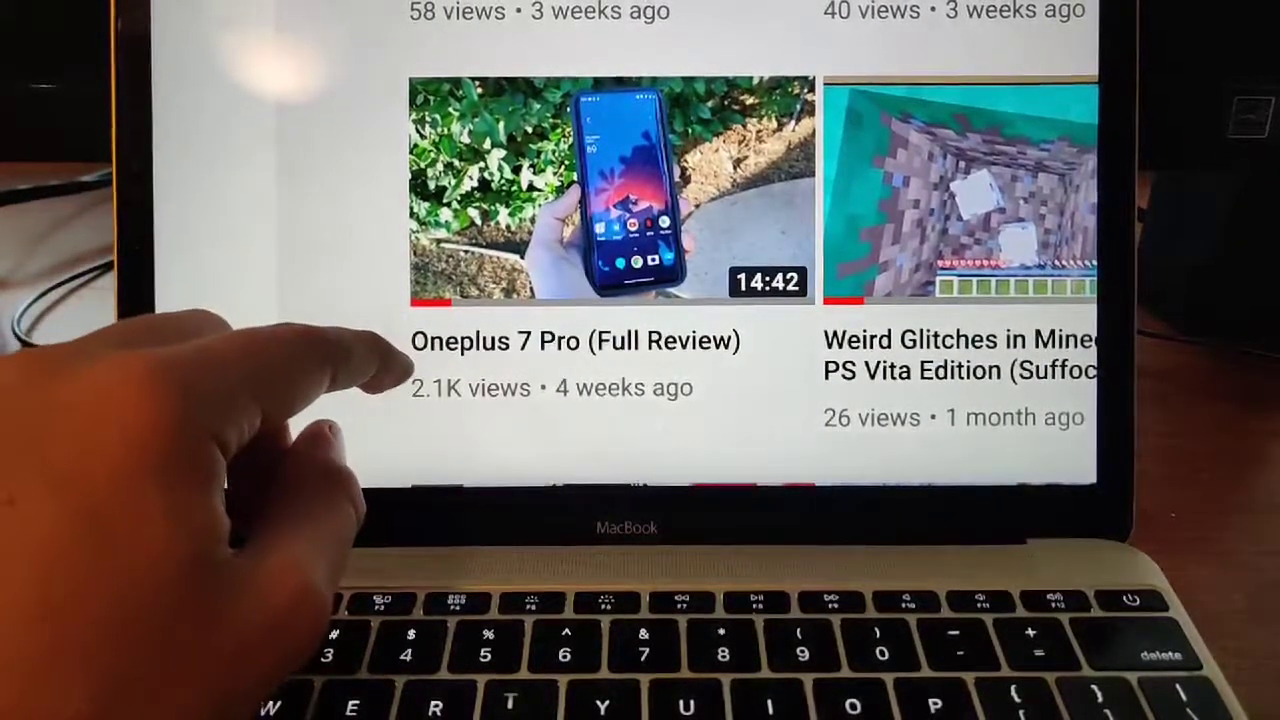
{"action": "mouse_move", "coordinate": [400, 250]}
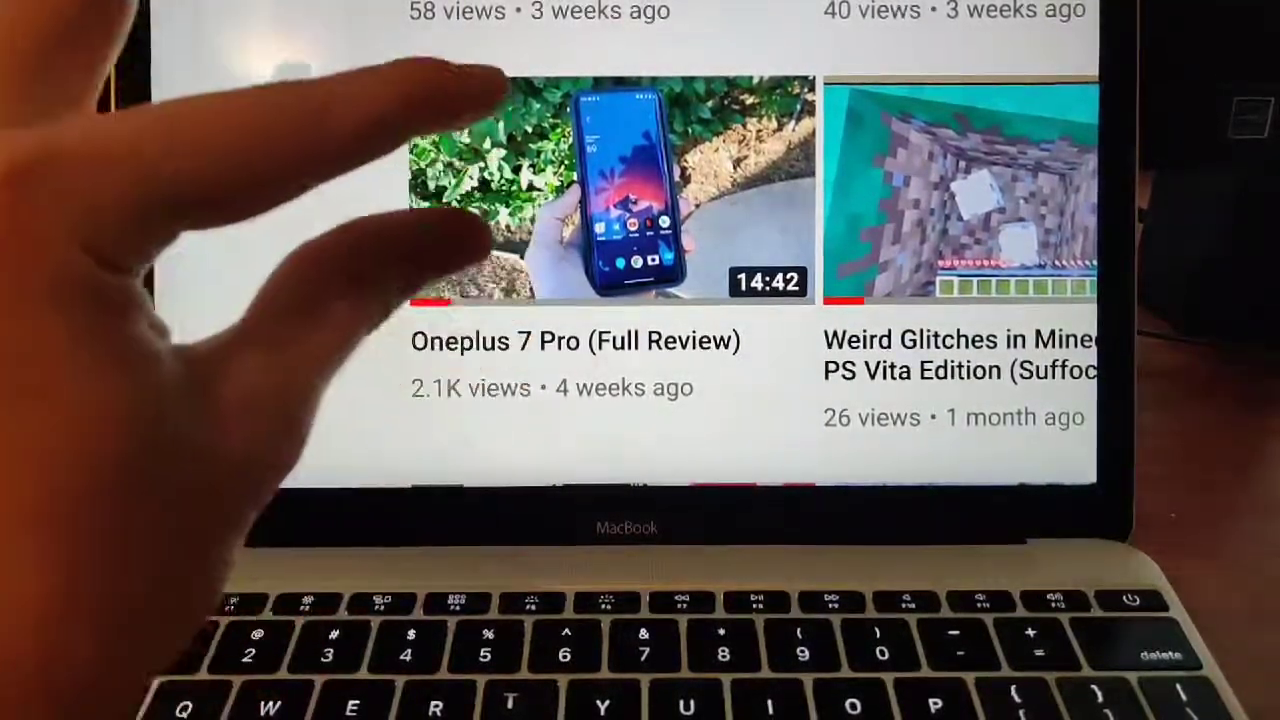
{"action": "scroll", "scroll_direction": "down", "scroll_amount": 3}
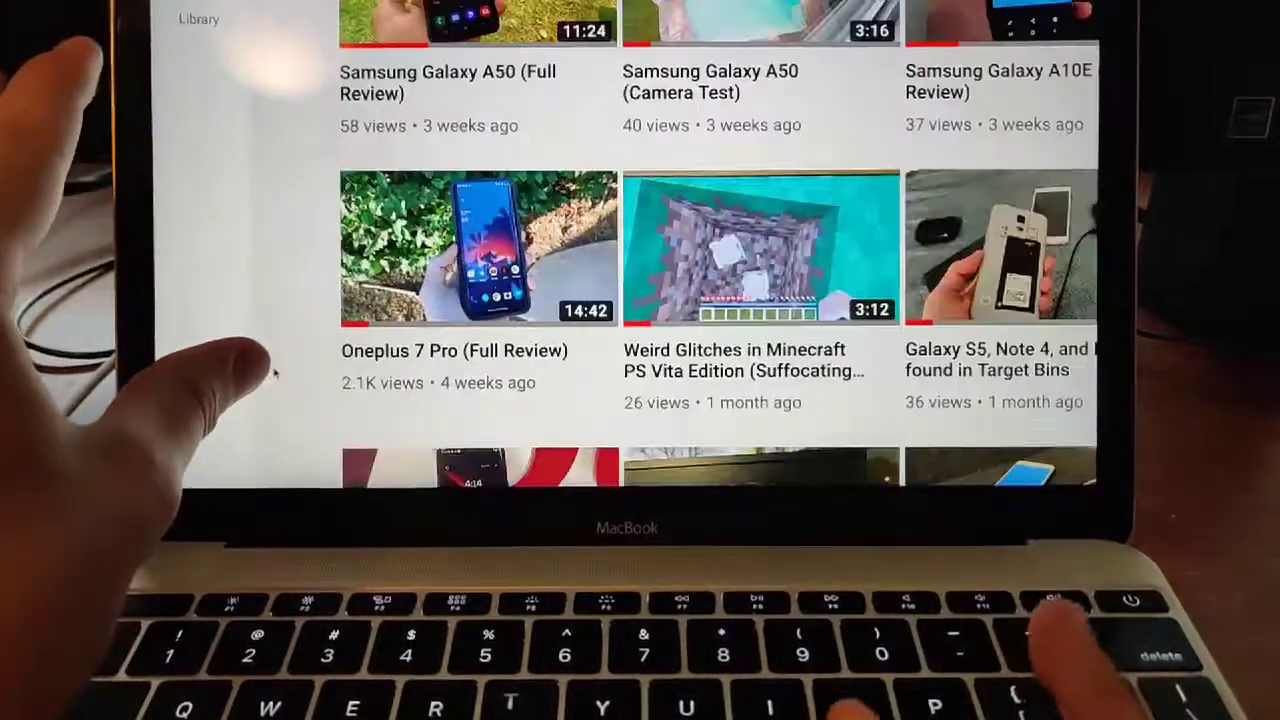
{"action": "scroll", "scroll_direction": "down", "scroll_amount": 3}
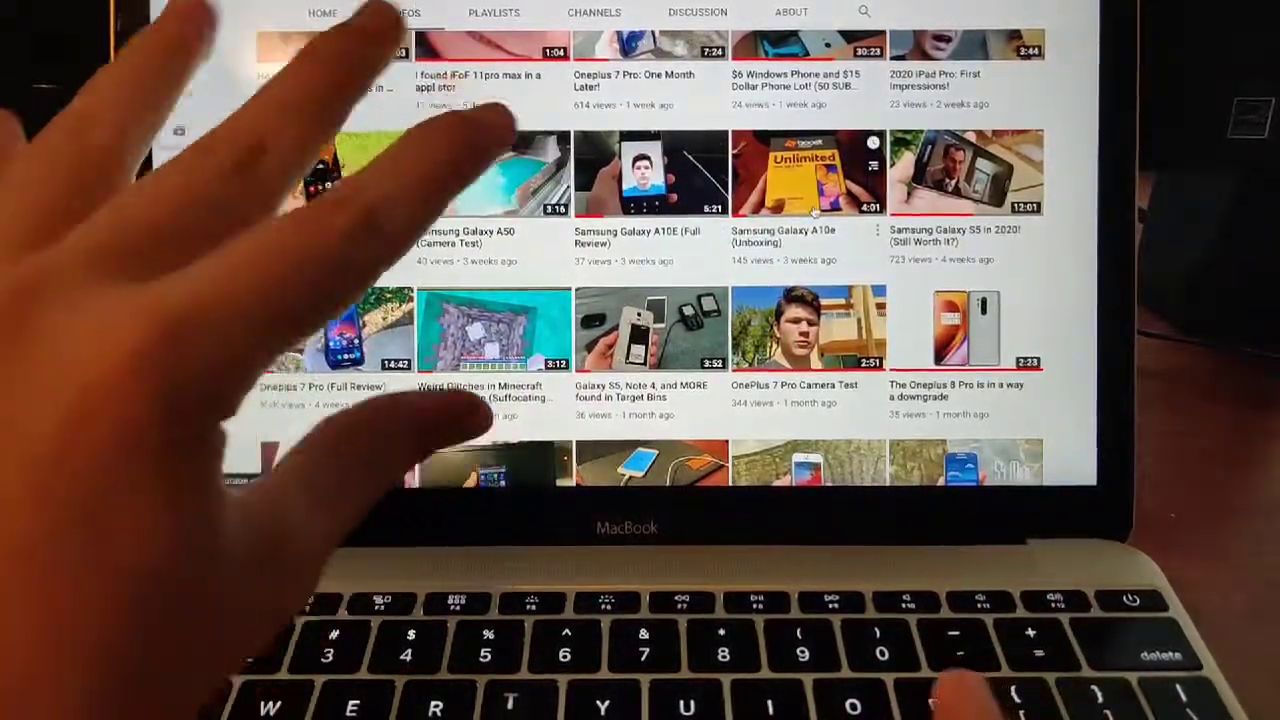